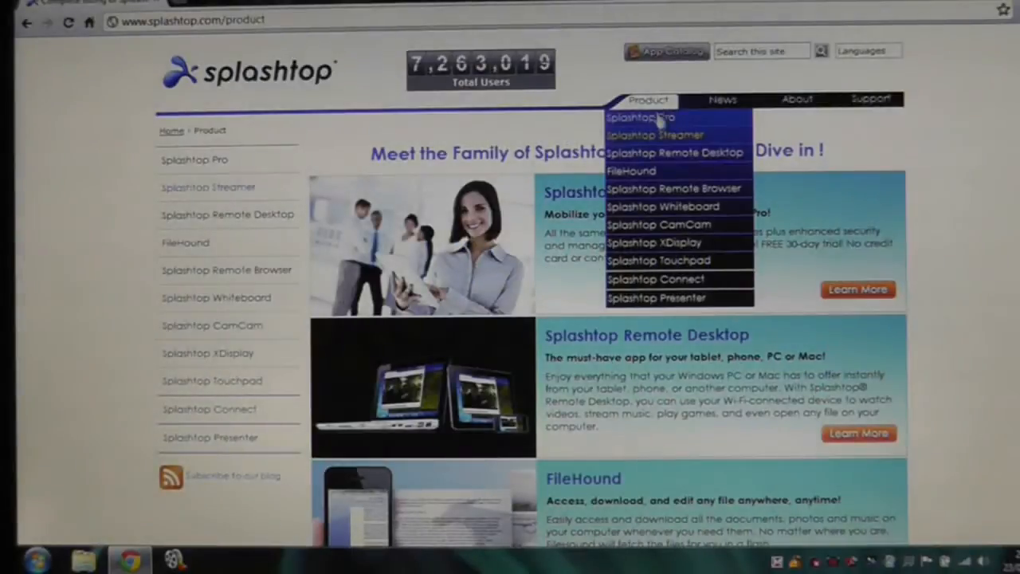
Step: From the Product menu, reach the Splashtop Remote Desktop page and get the free Streamer
left_click(676, 153)
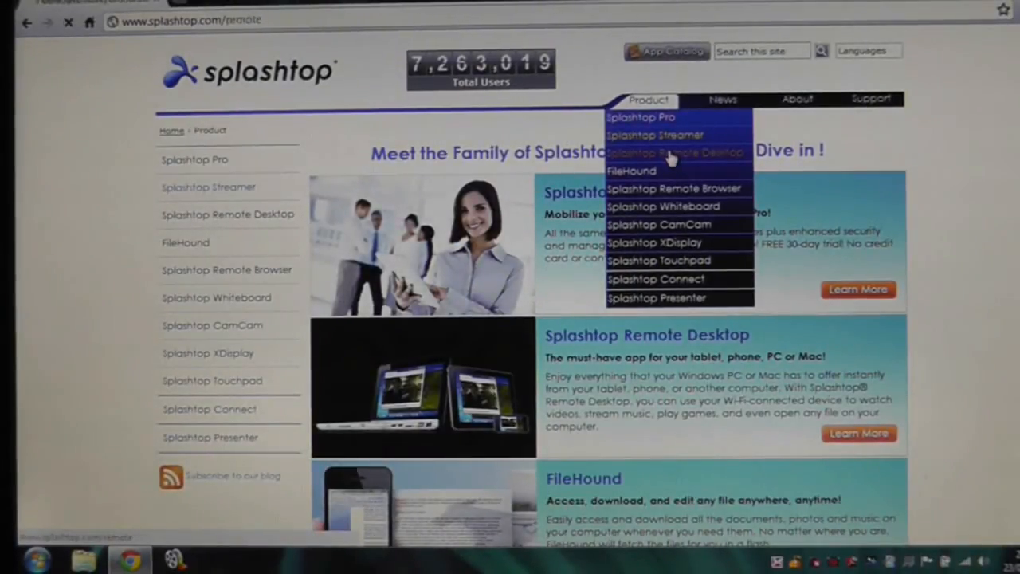
left_click(676, 153)
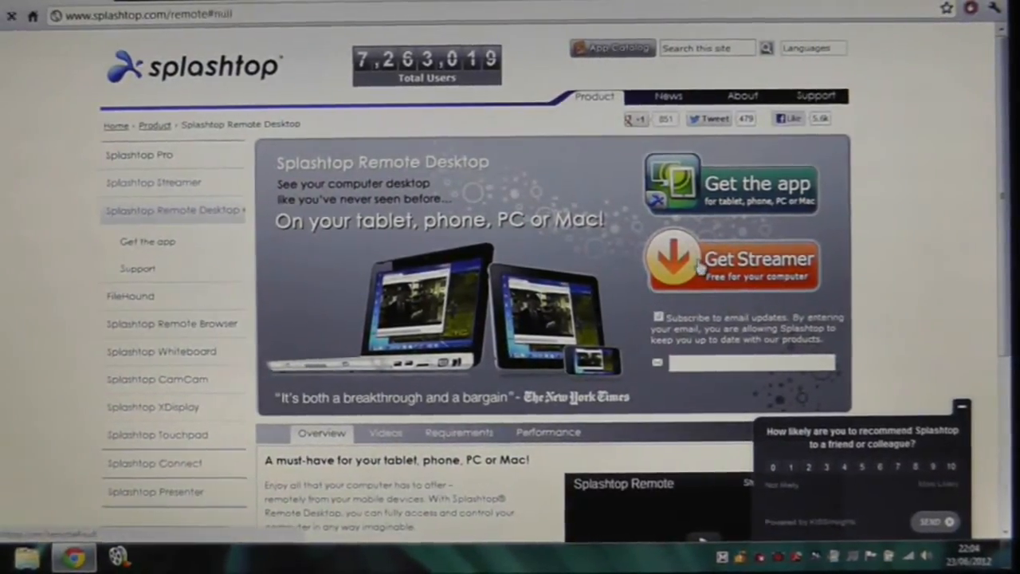
left_click(732, 263)
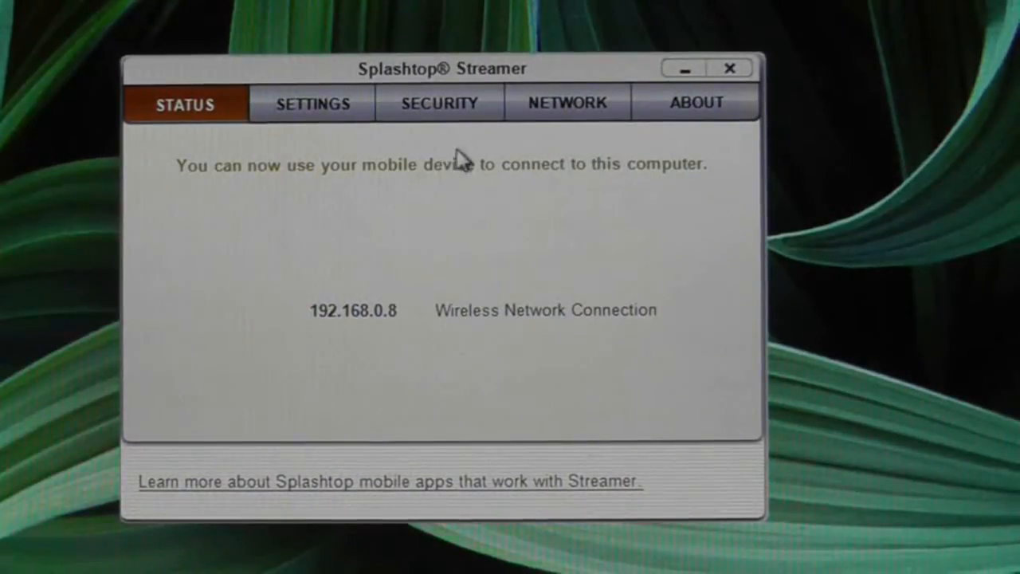
Step: In Streamer's Security settings, enter a new security code for mobile access
left_click(567, 102)
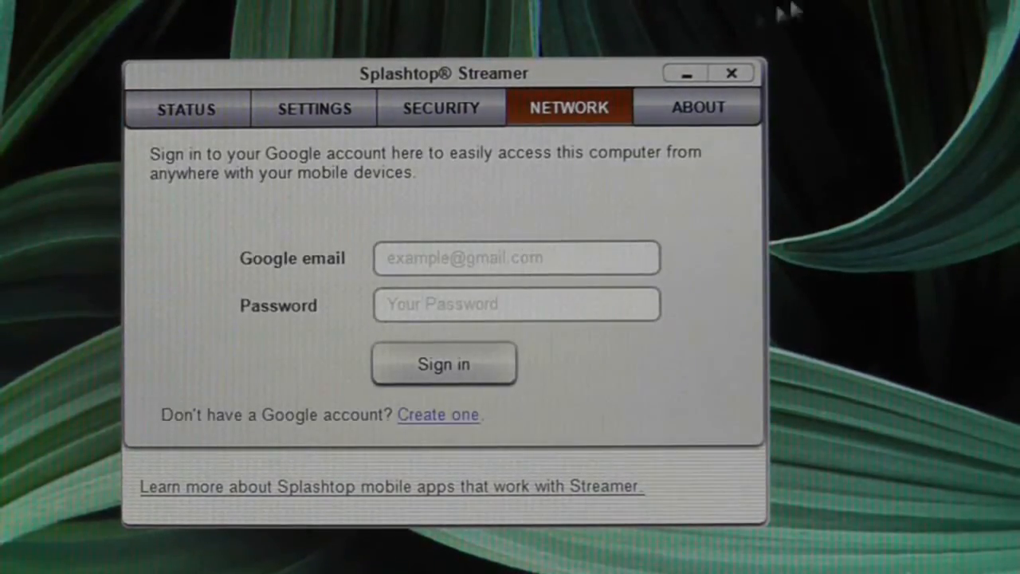
left_click(440, 108)
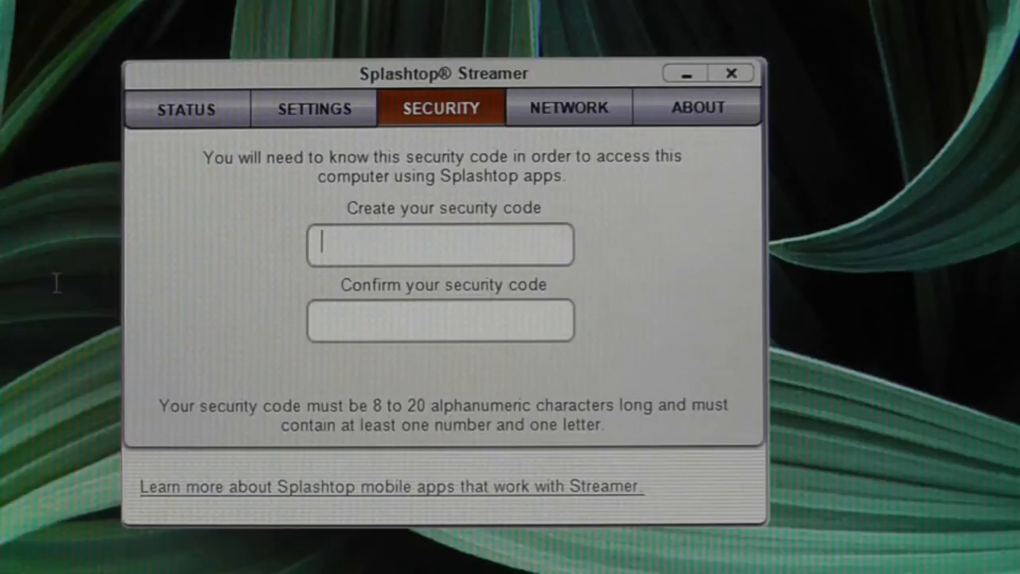
type("***")
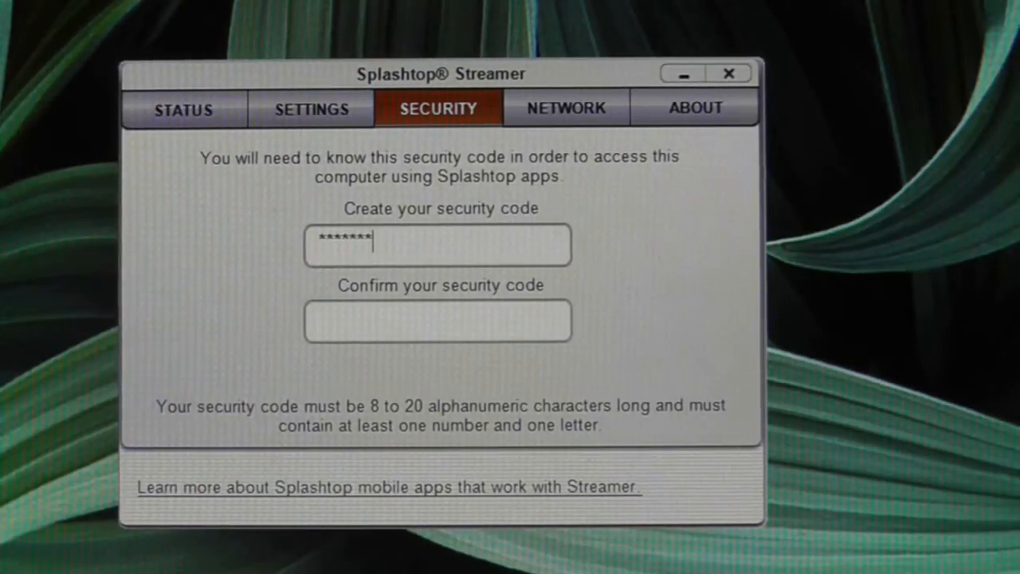
mouse_move(593, 347)
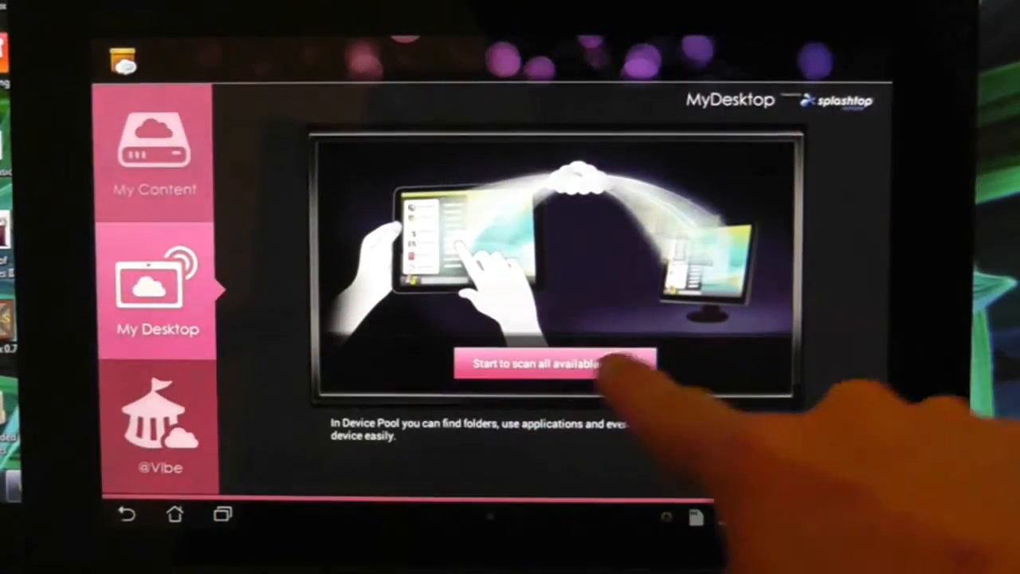
Step: Scan for all available computers from My Desktop on the tablet
left_click(555, 363)
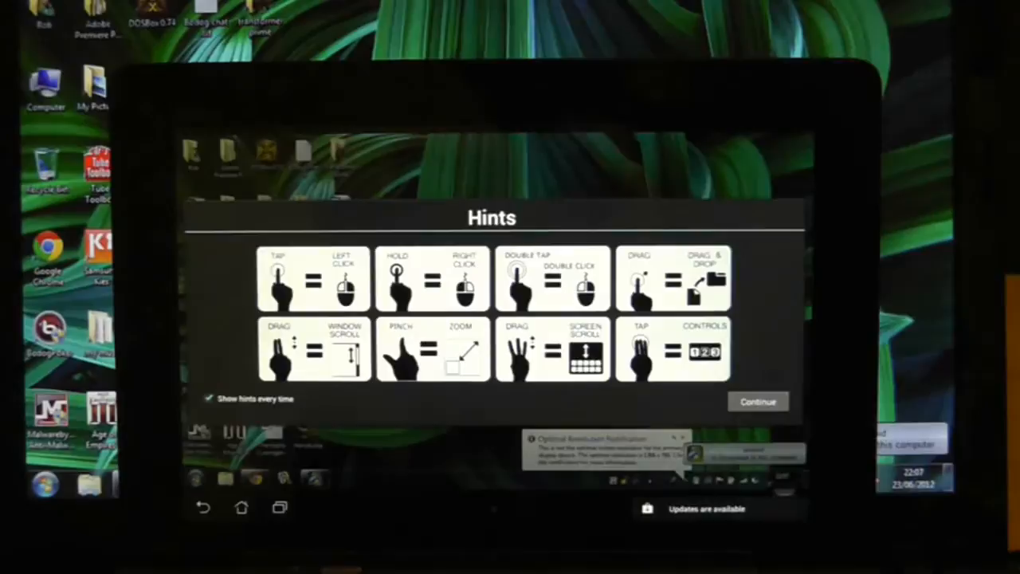
Step: Continue past the gesture hints to show the remote Windows desktop
left_click(756, 402)
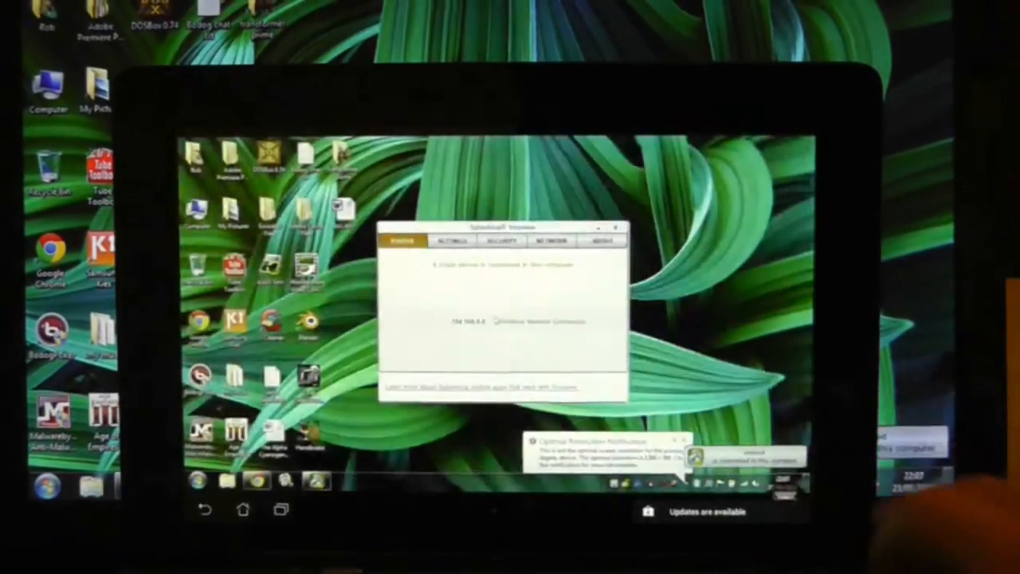